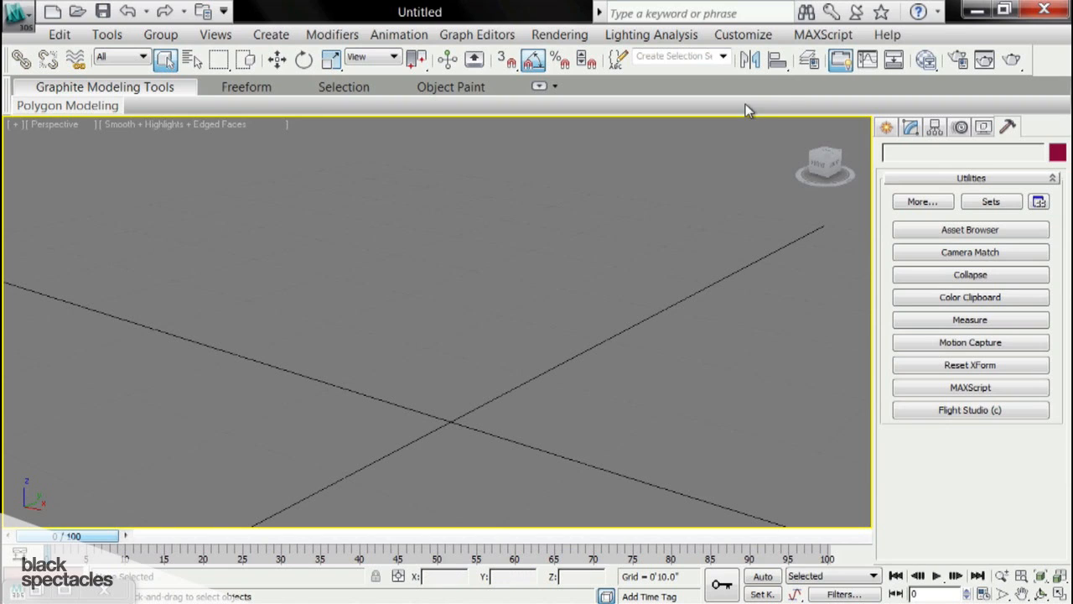
- Bring up the Preference Settings dialog from the Customize menu
{"action": "left_click", "coordinate": [741, 34]}
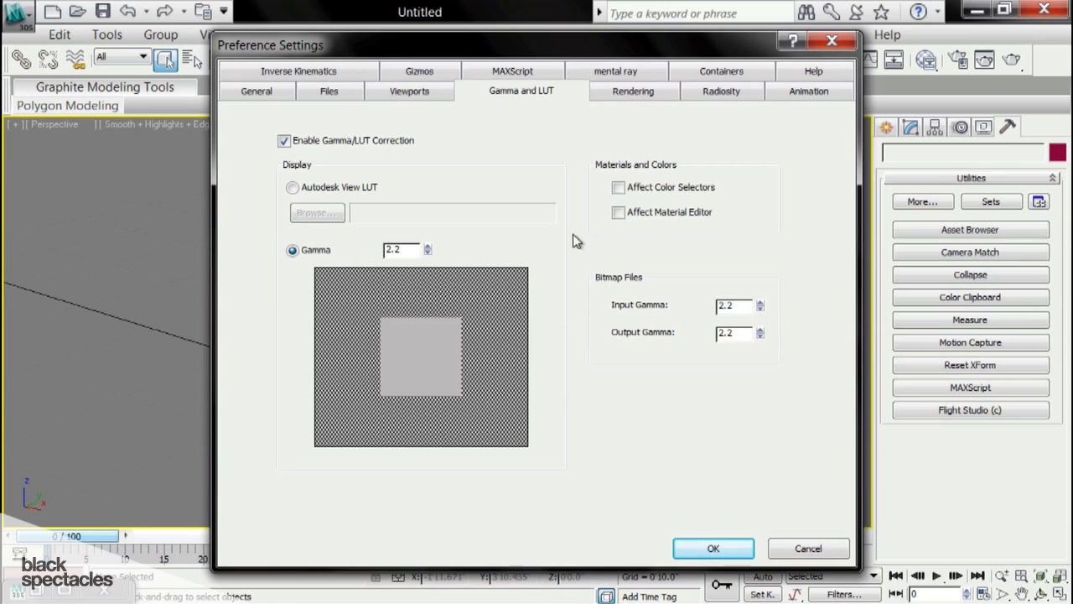
{"action": "mouse_move", "coordinate": [312, 111]}
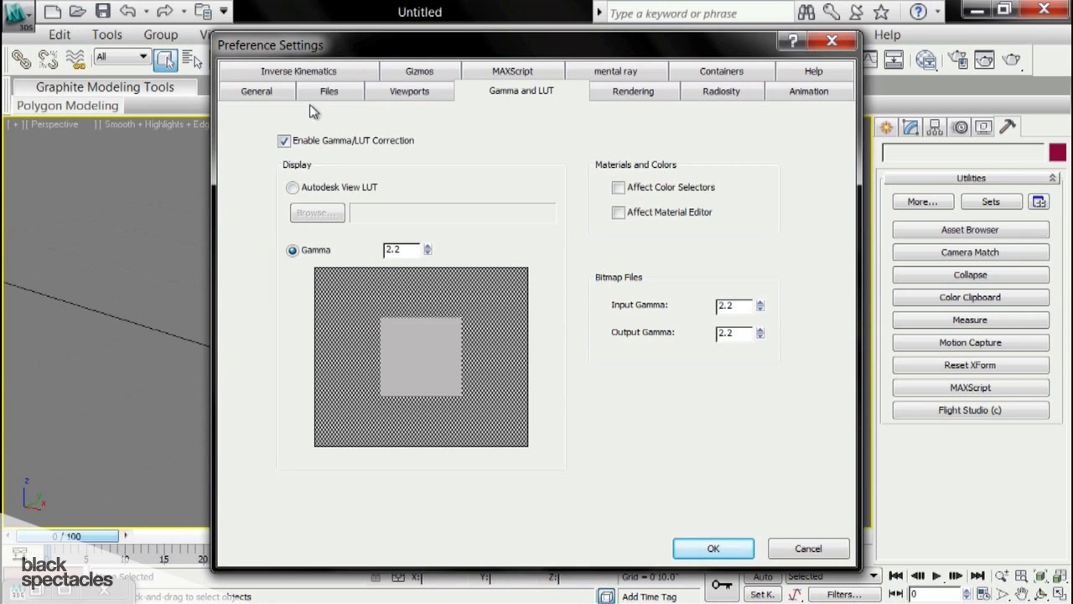
{"action": "left_click", "coordinate": [256, 91]}
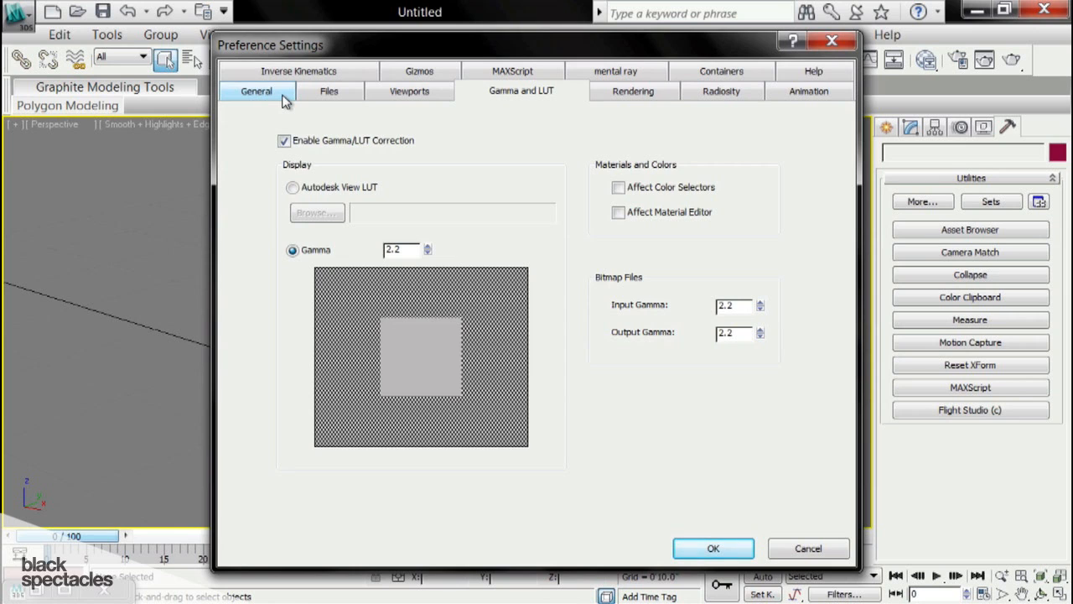
- Set Scene Undo Levels to 50 on the General preferences, then move to Files
{"action": "left_click", "coordinate": [255, 91]}
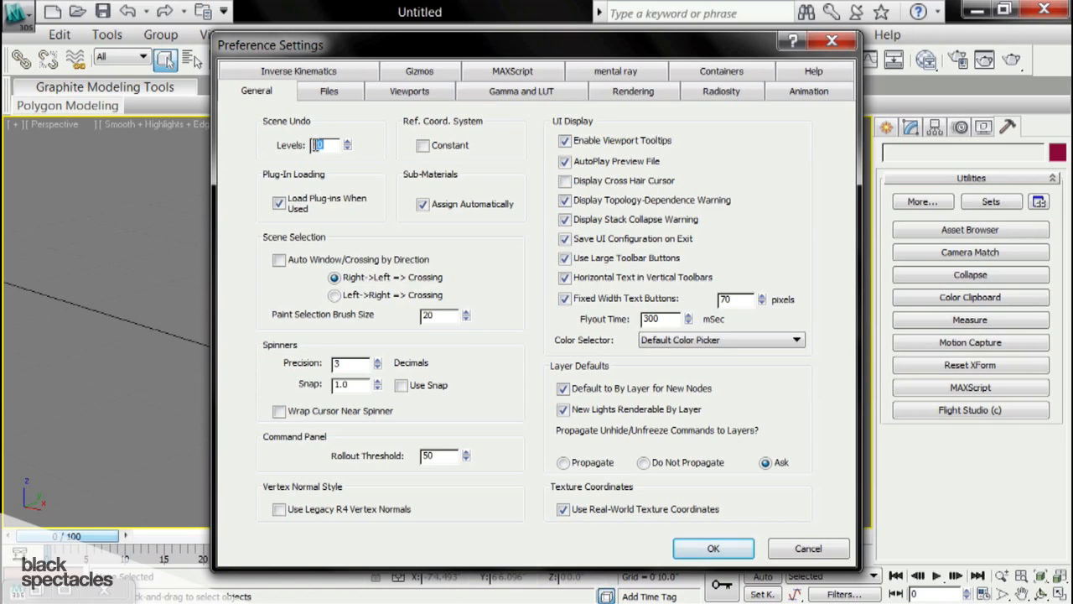
{"action": "type", "text": "50"}
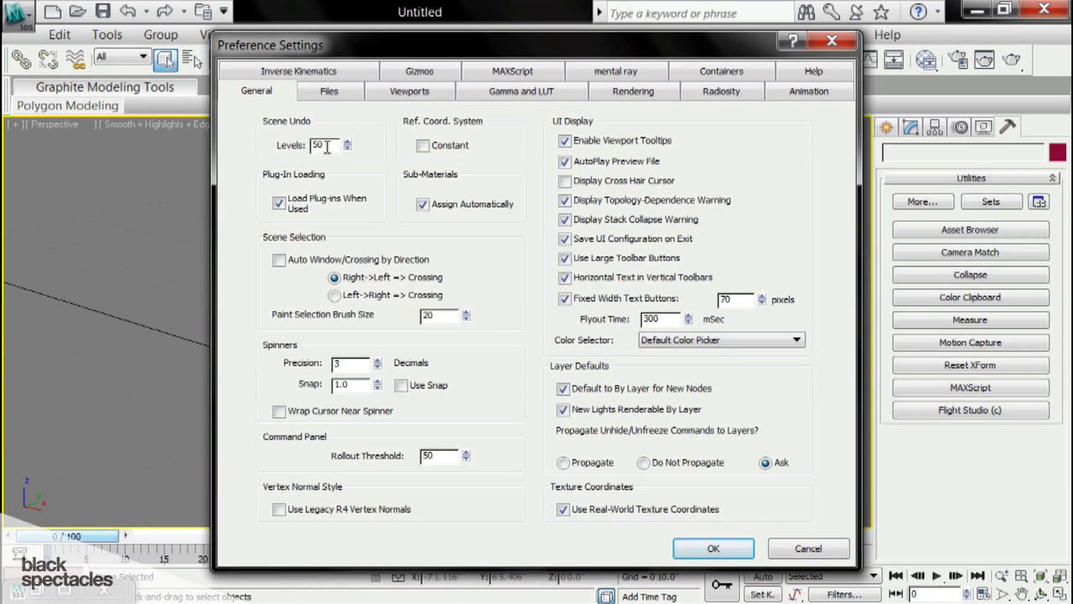
{"action": "left_click", "coordinate": [325, 144]}
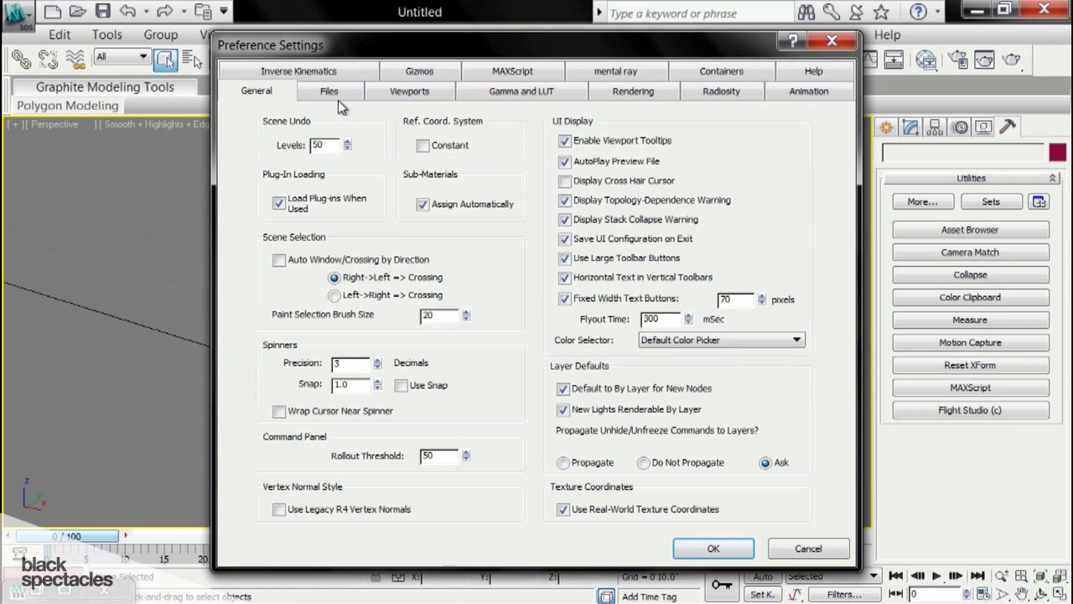
{"action": "left_click", "coordinate": [329, 91]}
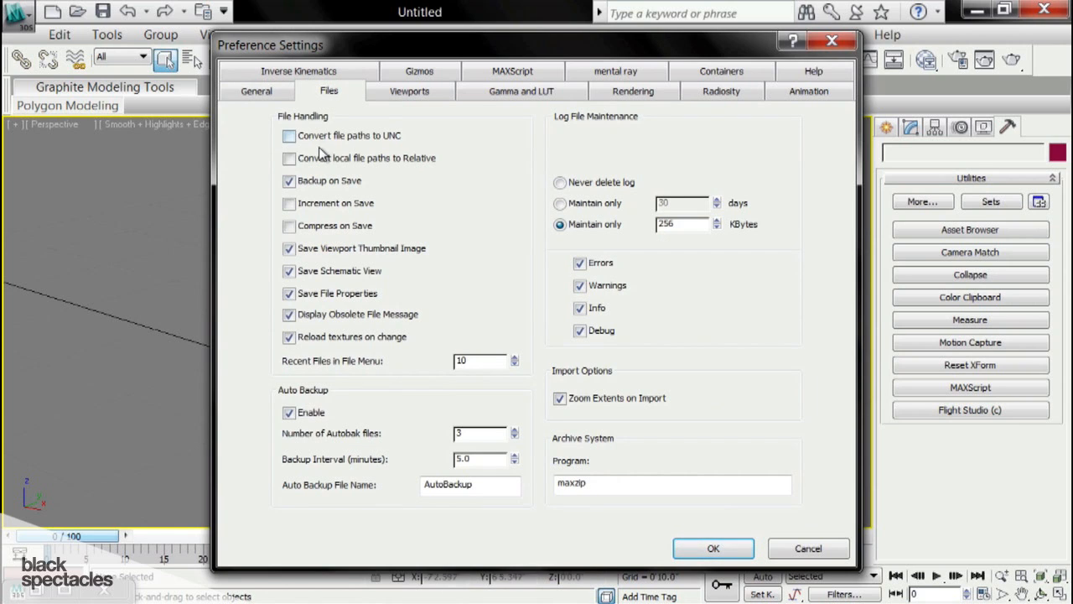
- Enable Convert local file paths to Relative in the Files preferences
{"action": "left_click", "coordinate": [288, 157]}
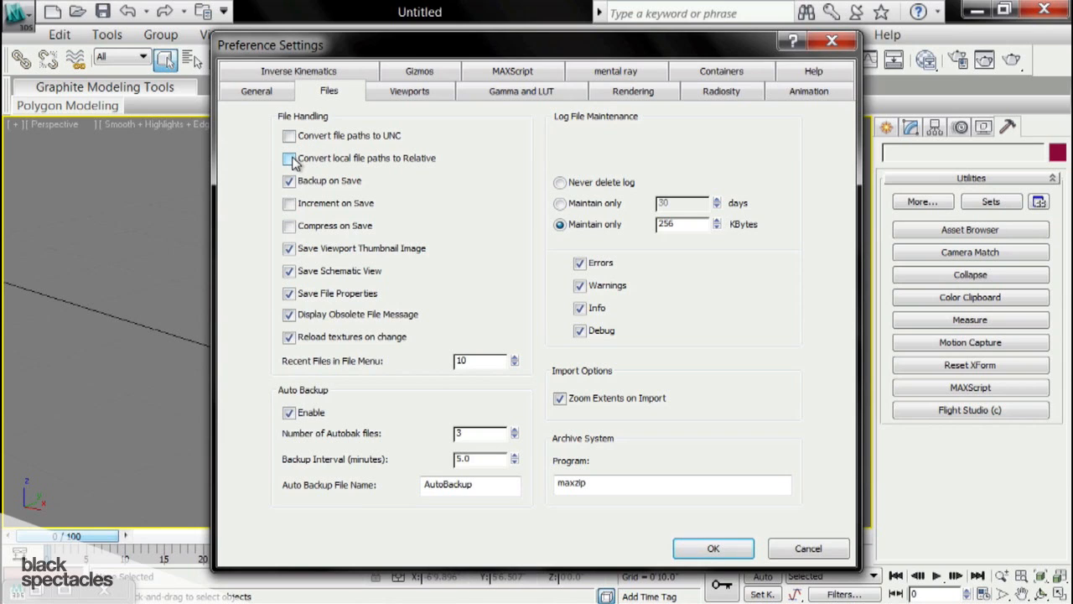
{"action": "left_click", "coordinate": [288, 158]}
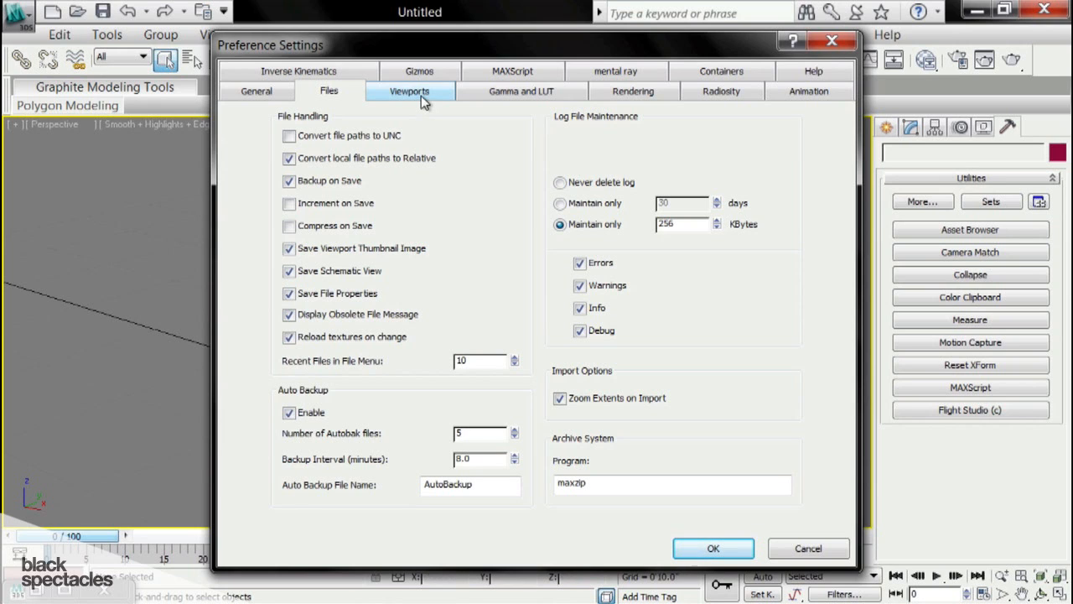
- Disable Enable Gamma/LUT Correction and confirm the preferences with OK
{"action": "left_click", "coordinate": [410, 90]}
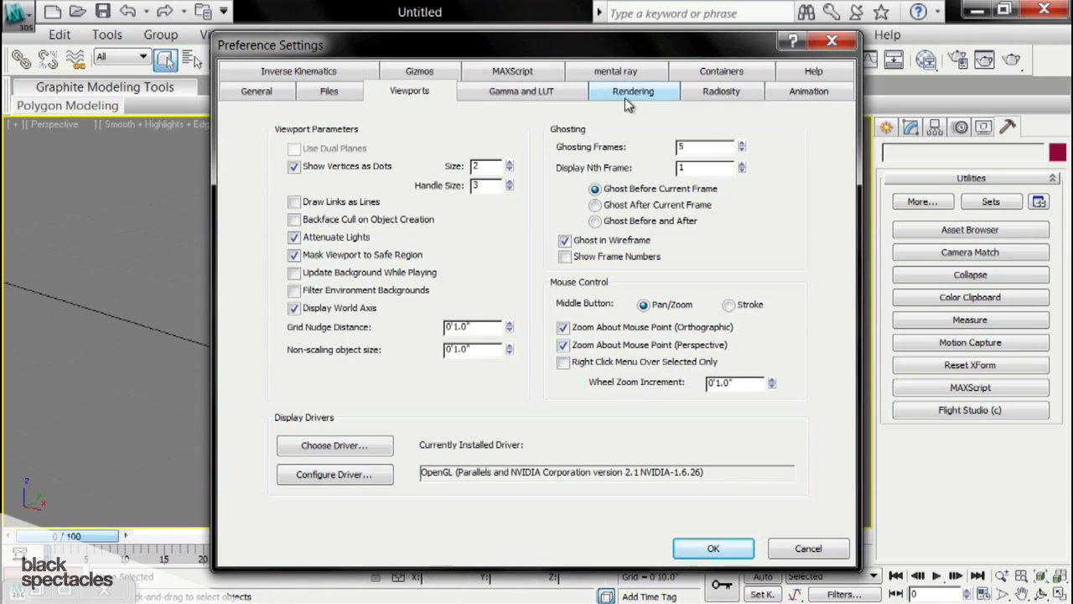
{"action": "left_click", "coordinate": [520, 91]}
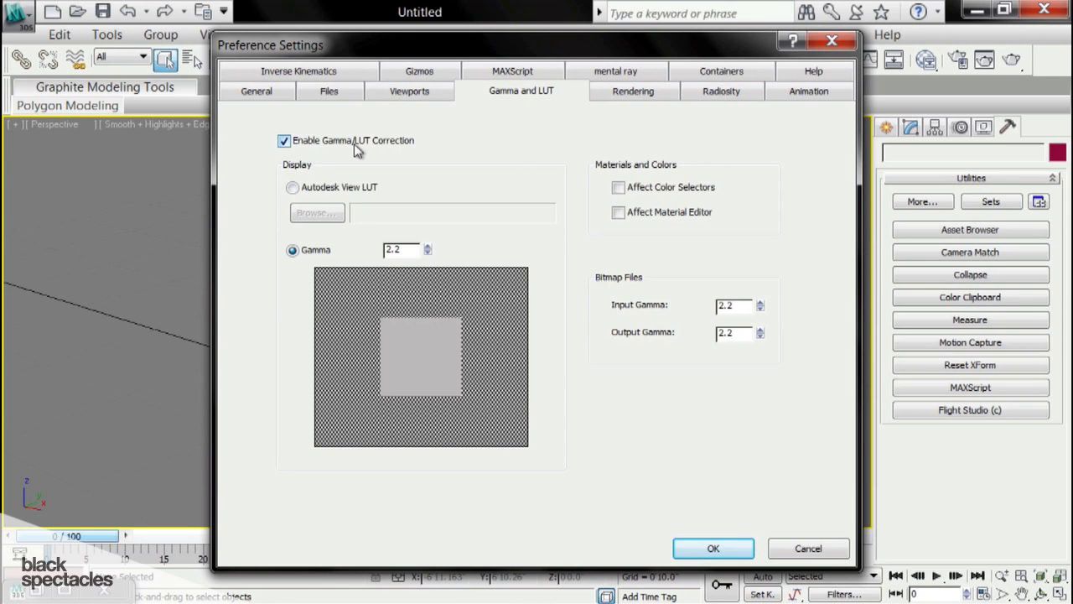
{"action": "left_click", "coordinate": [283, 141]}
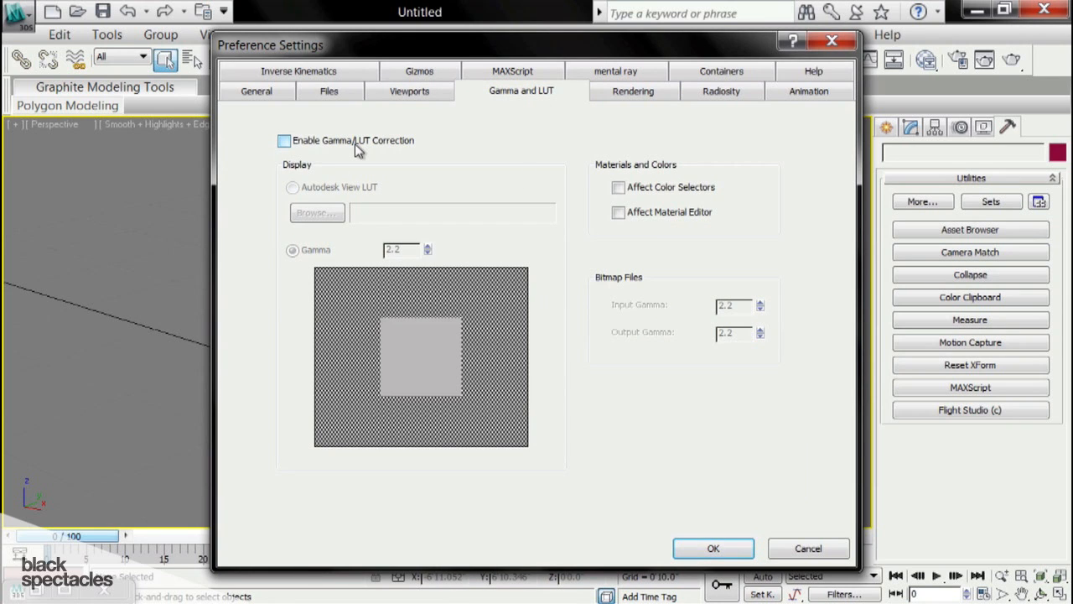
{"action": "left_click", "coordinate": [283, 141]}
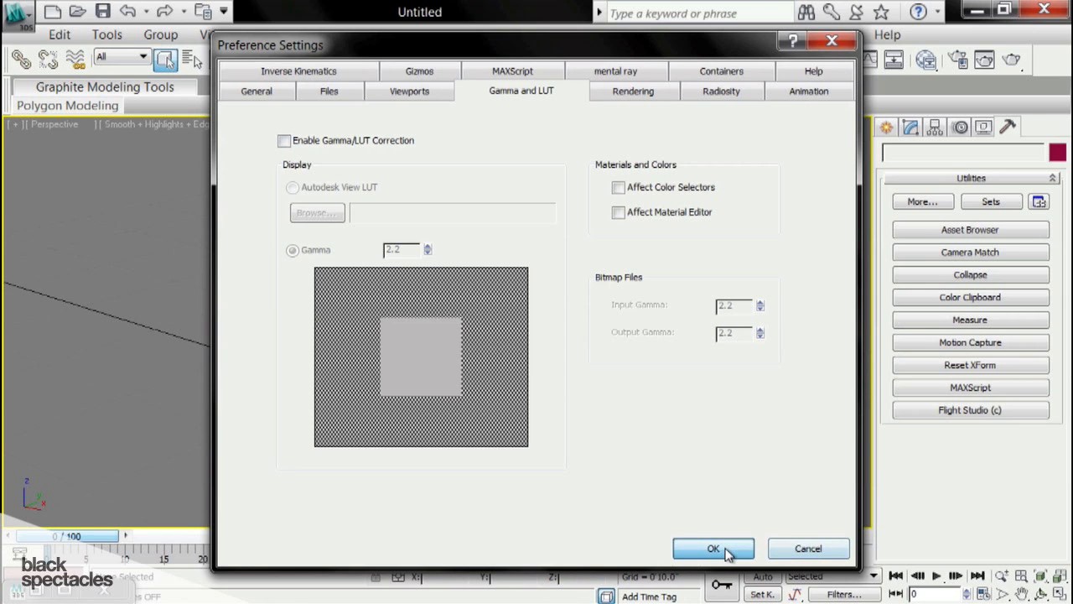
{"action": "left_click", "coordinate": [712, 547]}
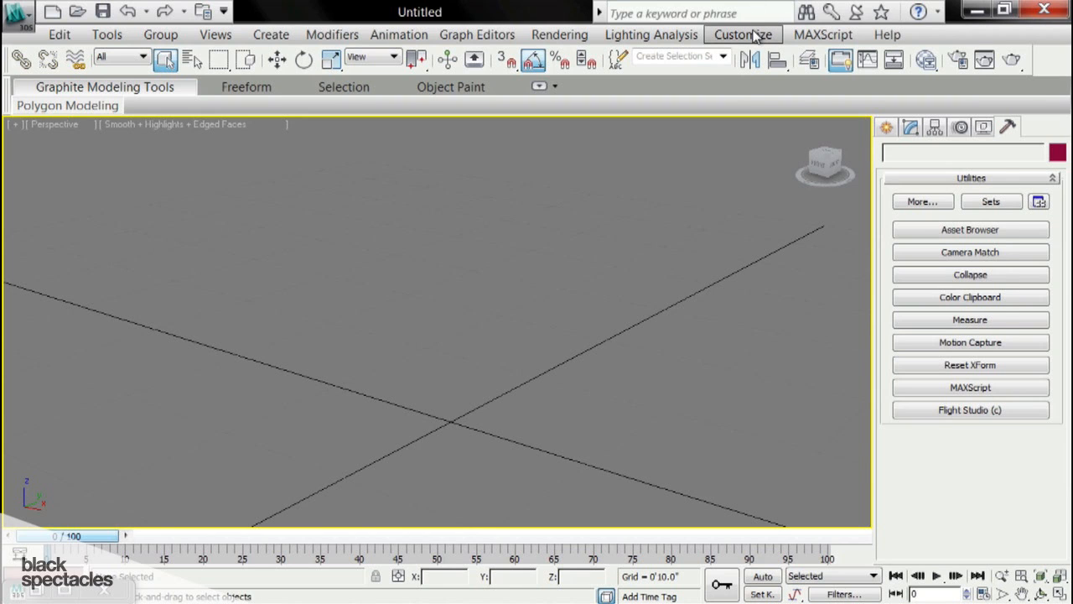
- Set display units to US Standard Feet w/Decimal Inches with International lighting units and confirm
{"action": "left_click", "coordinate": [743, 33]}
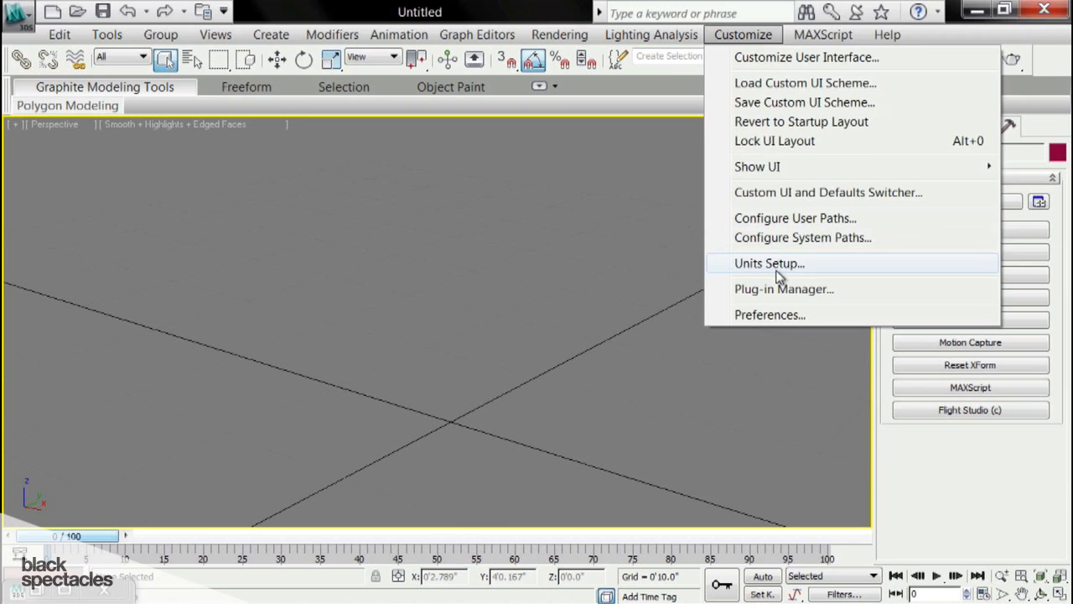
{"action": "left_click", "coordinate": [768, 261]}
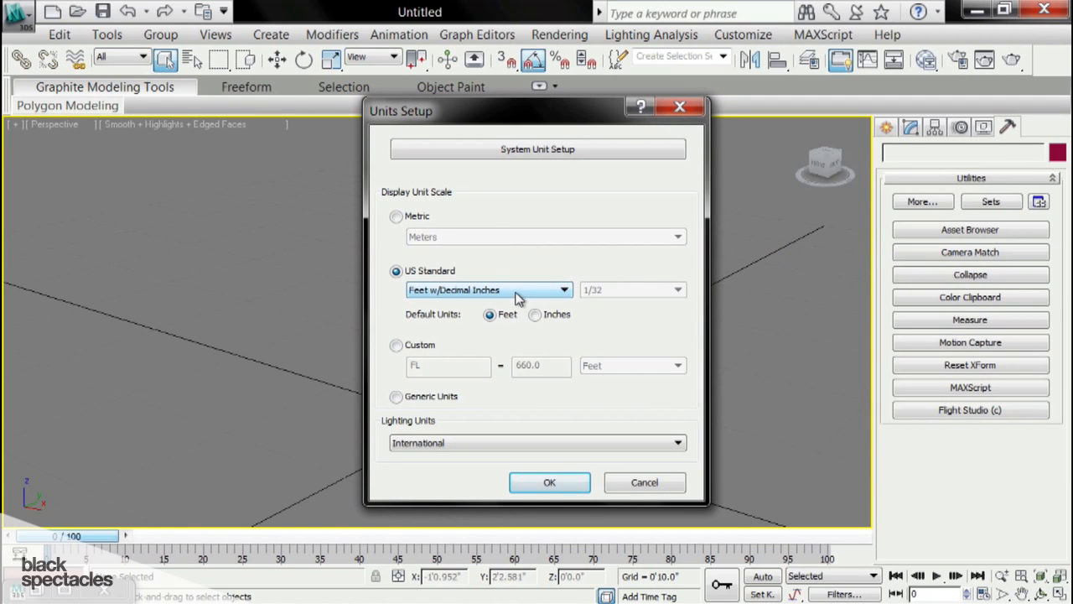
{"action": "left_click", "coordinate": [396, 216]}
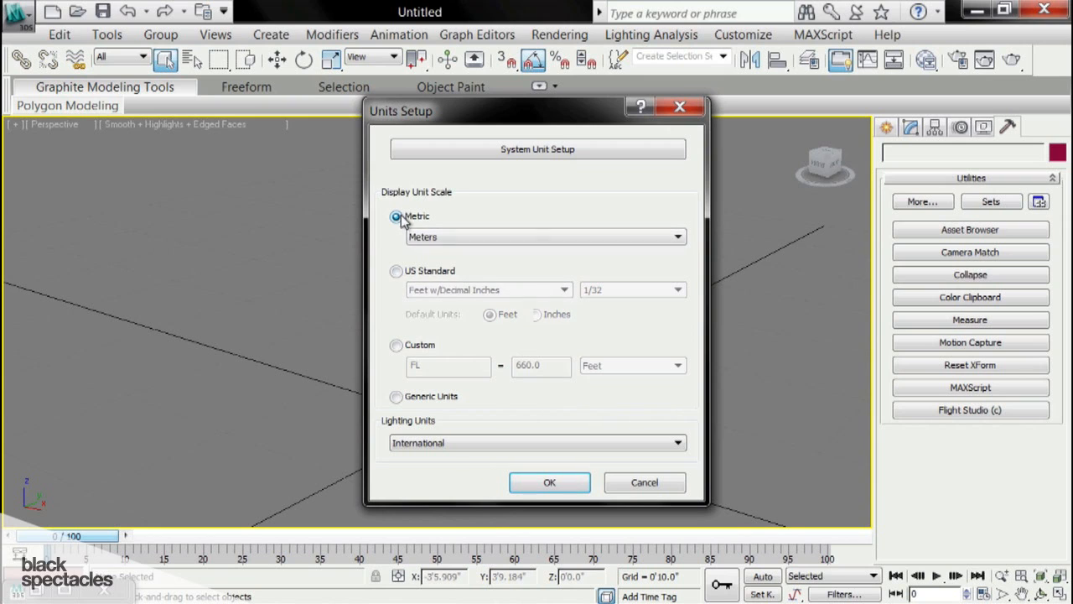
{"action": "left_click", "coordinate": [396, 271]}
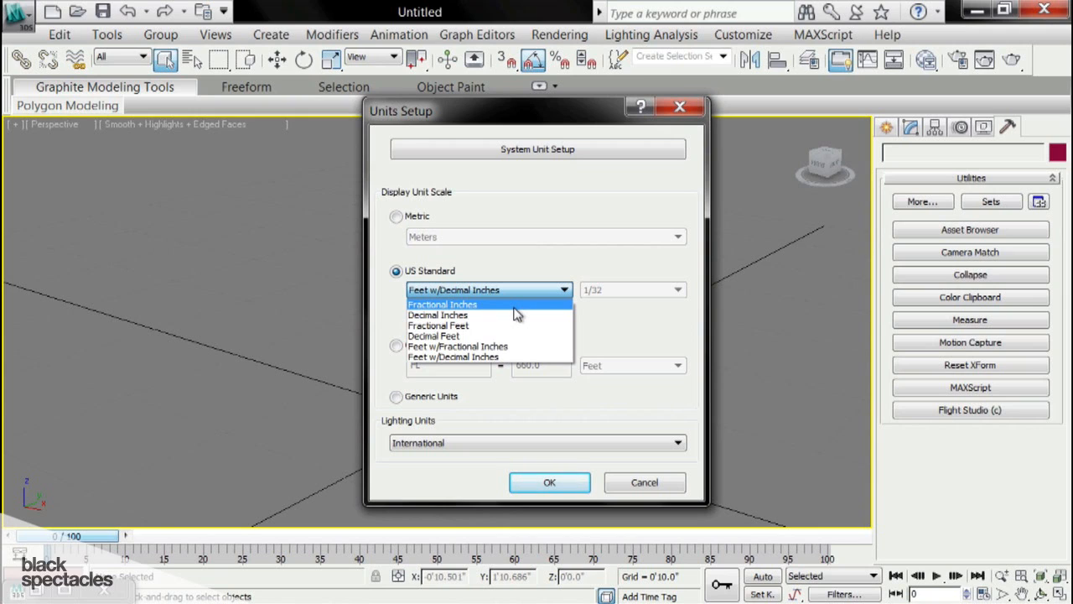
{"action": "mouse_move", "coordinate": [516, 345]}
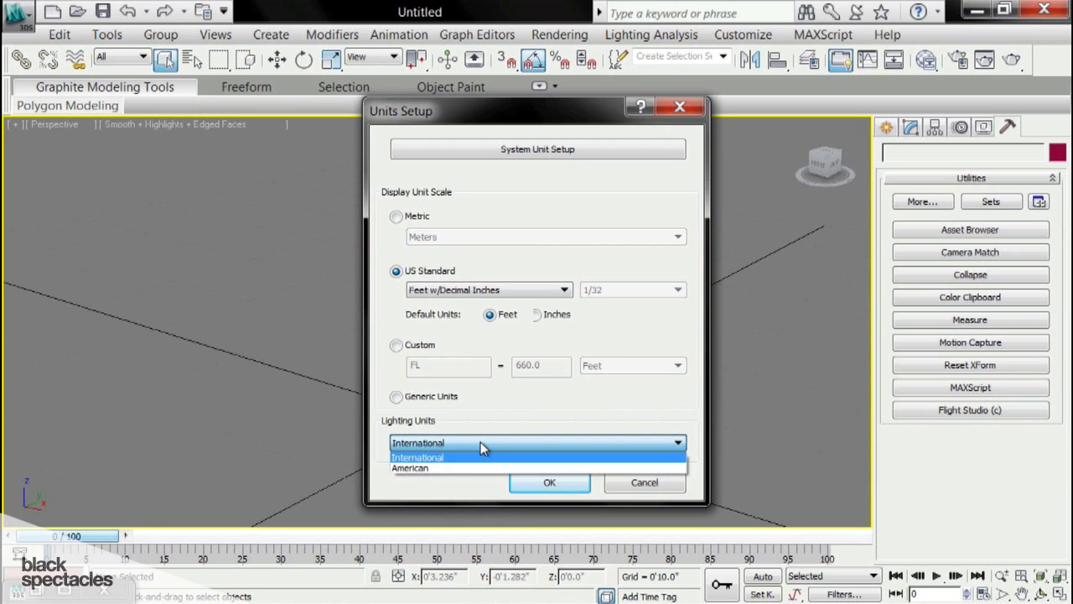
{"action": "left_click", "coordinate": [418, 456]}
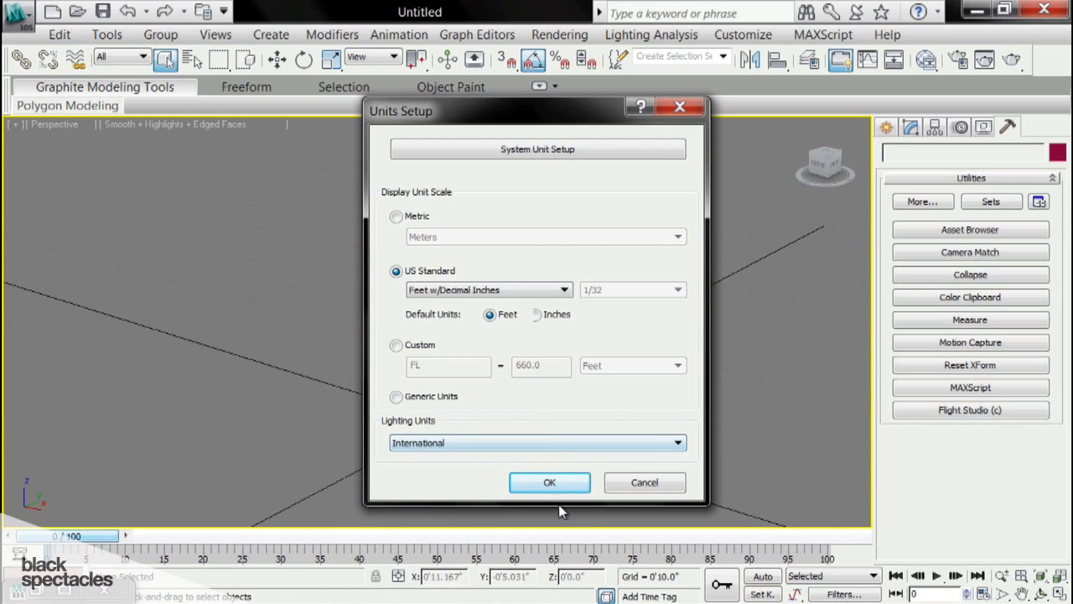
{"action": "left_click", "coordinate": [550, 483]}
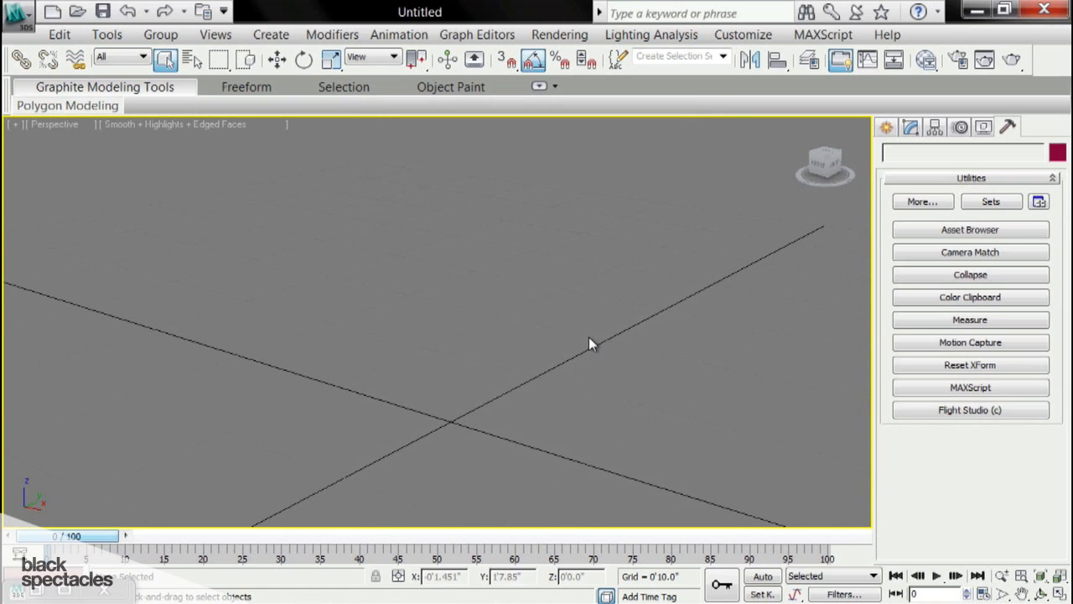